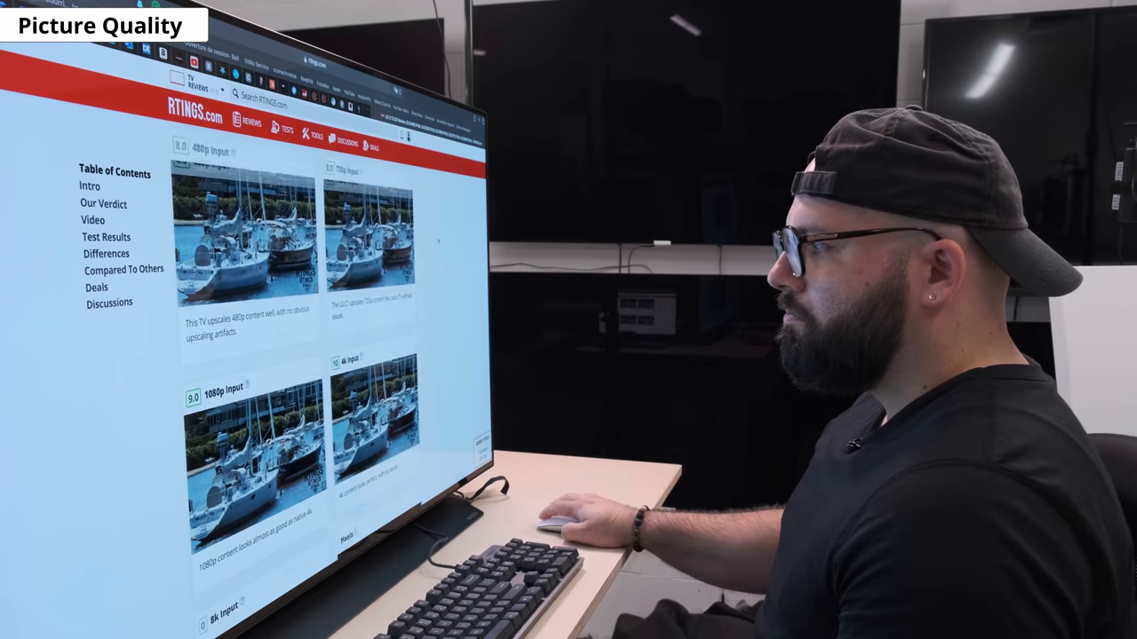
{"action": "scroll", "scroll_direction": "down", "scroll_amount": 3}
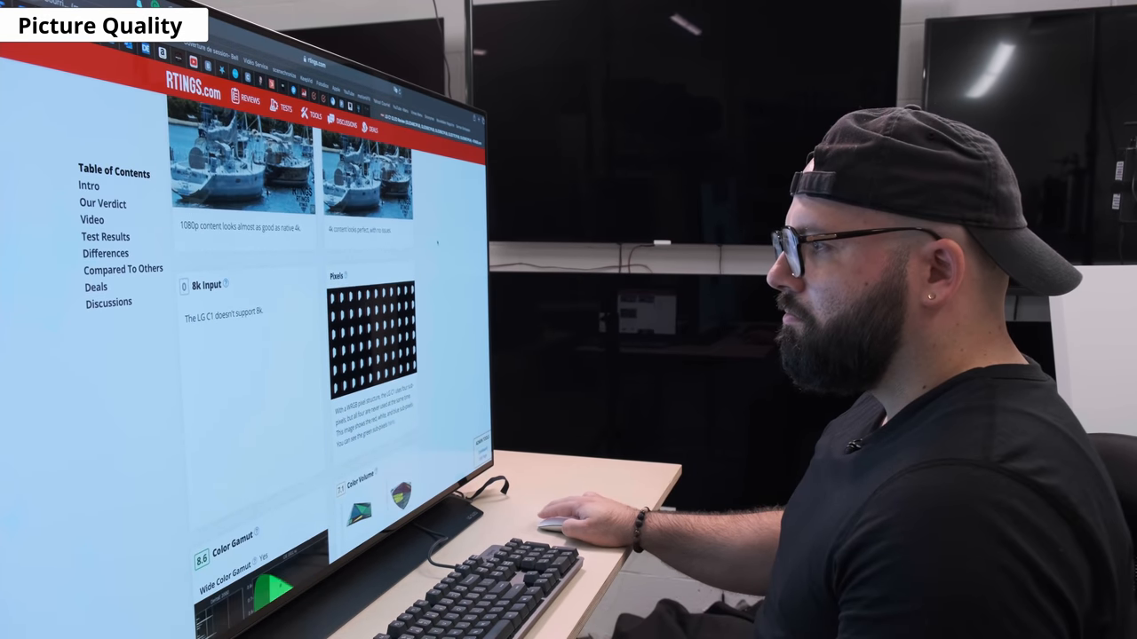
{"action": "scroll", "scroll_direction": "down", "scroll_amount": 3}
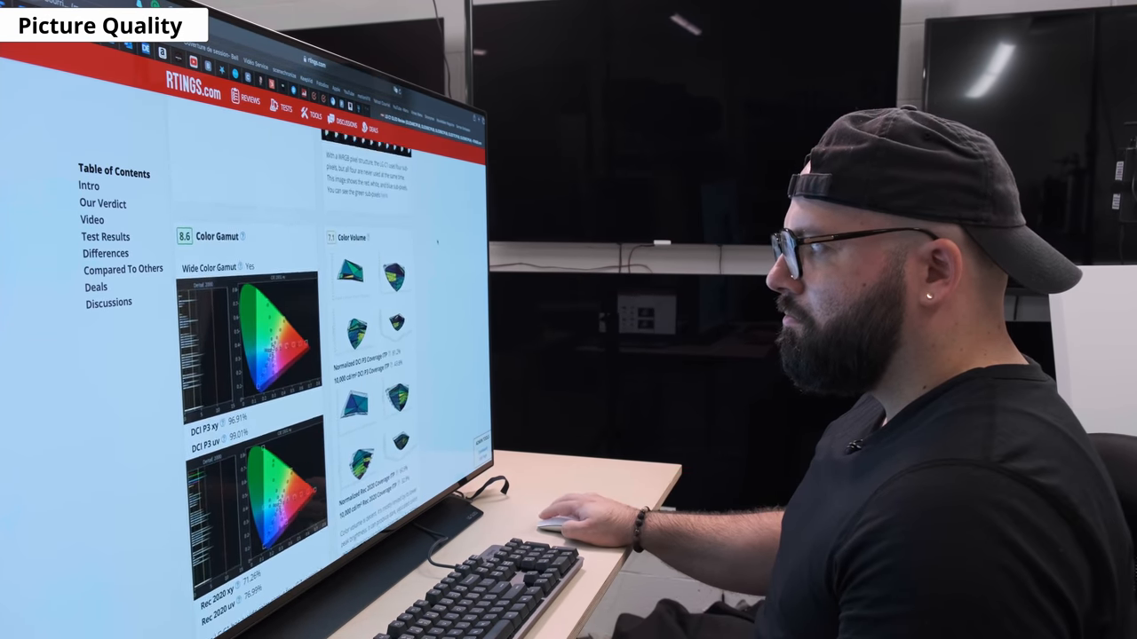
{"action": "scroll", "scroll_direction": "down", "scroll_amount": 3}
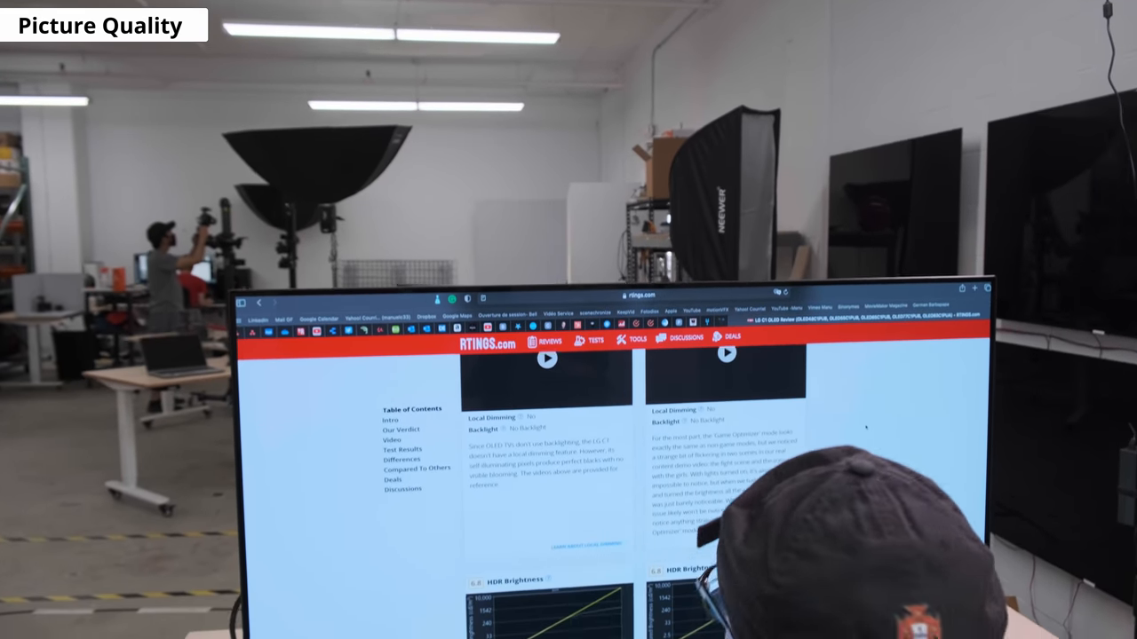
{"action": "scroll", "scroll_direction": "down", "scroll_amount": 3}
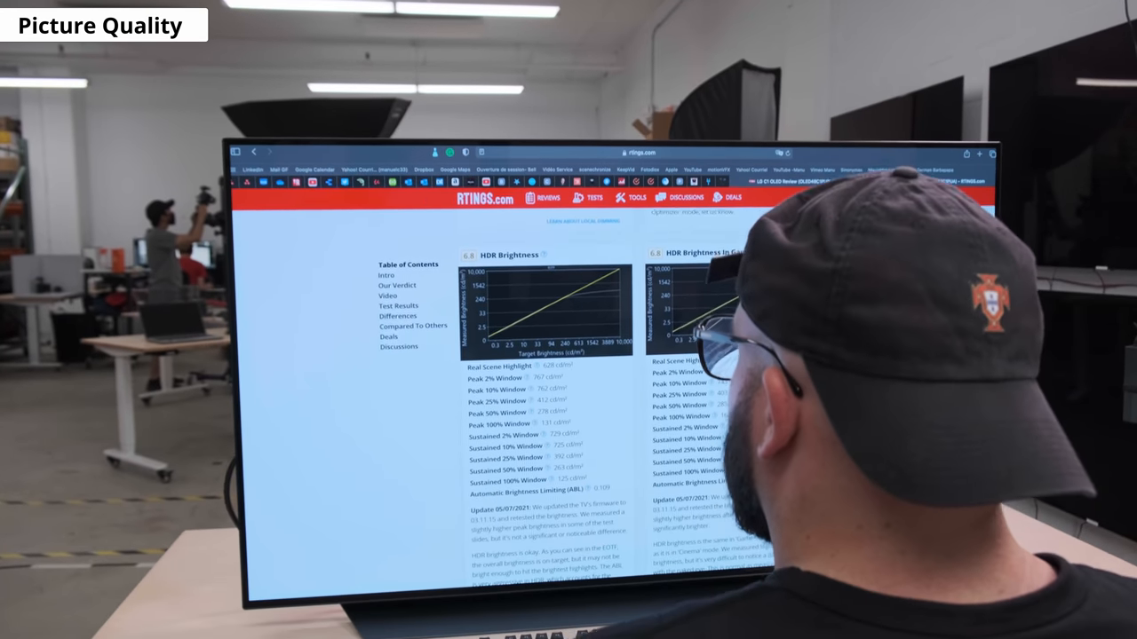
{"action": "scroll", "scroll_direction": "down", "scroll_amount": 3}
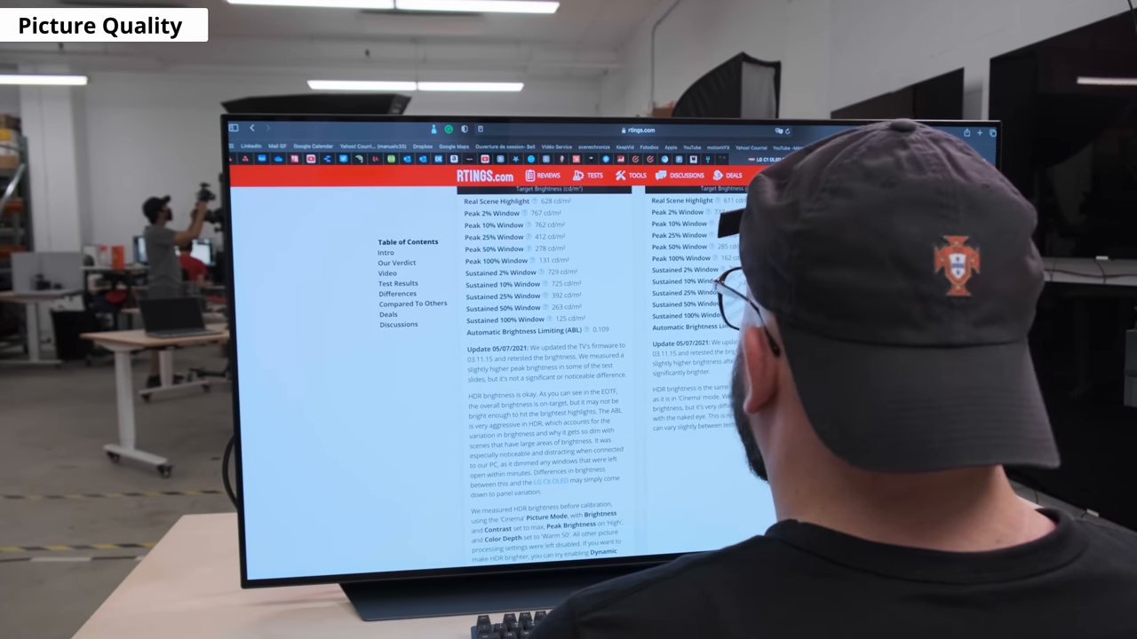
{"action": "scroll", "scroll_direction": "down", "scroll_amount": 3}
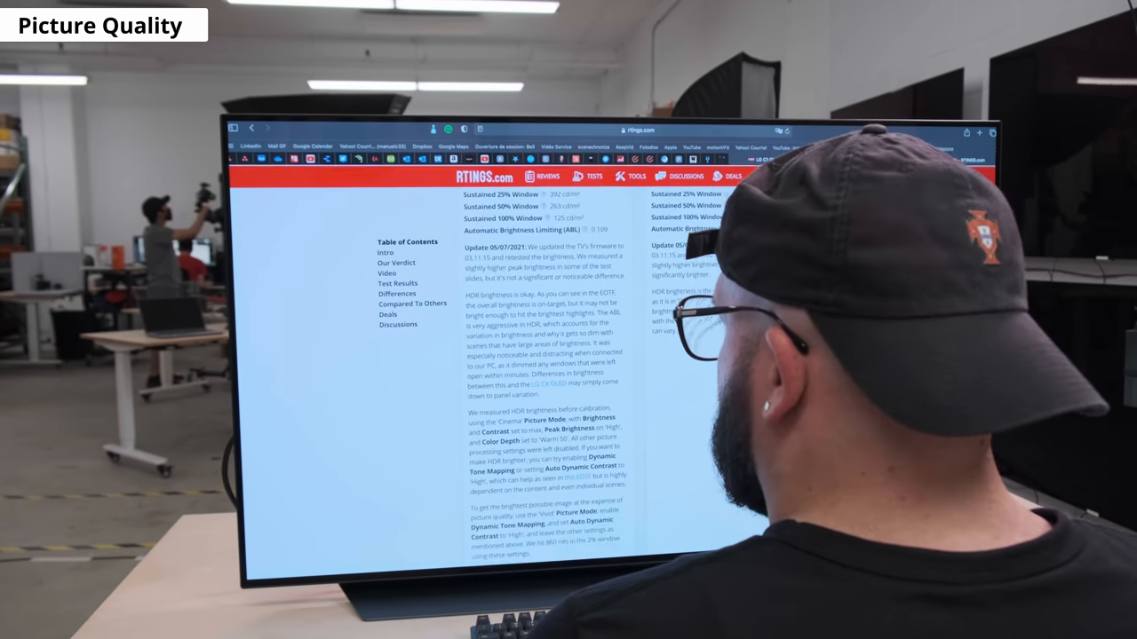
{"action": "scroll", "scroll_direction": "down", "scroll_amount": 3}
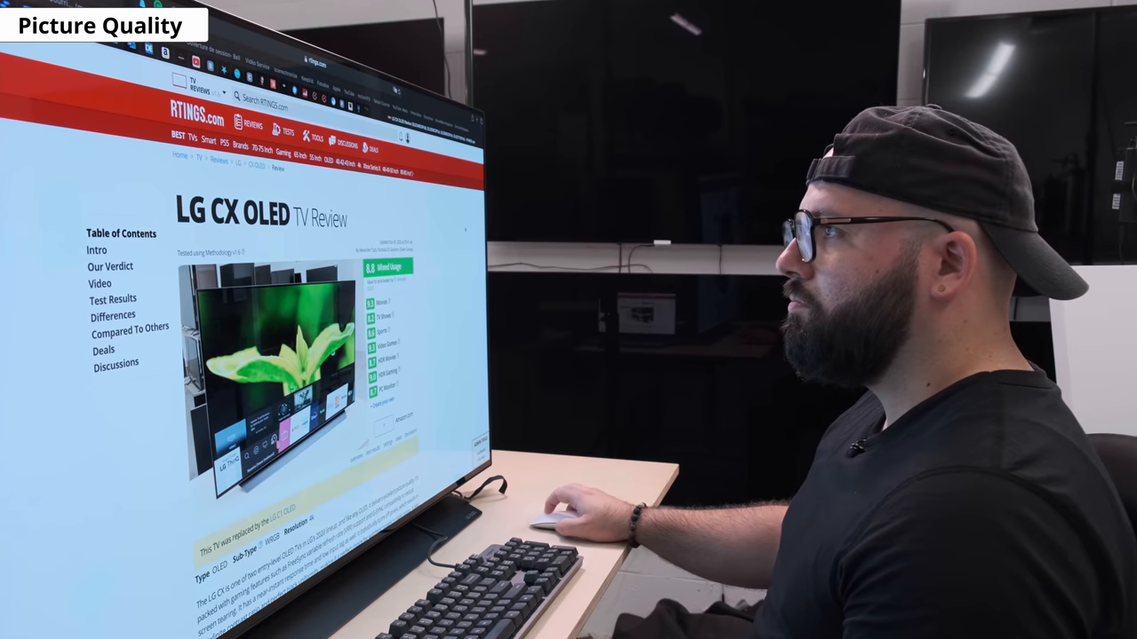
{"action": "scroll", "scroll_direction": "down", "scroll_amount": 3}
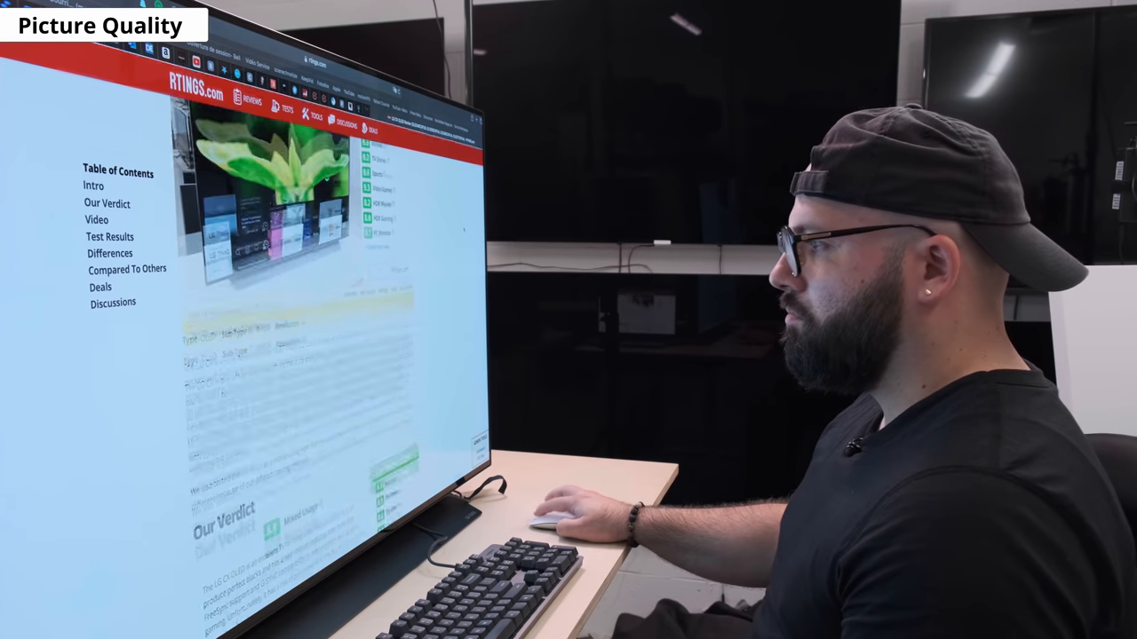
{"action": "scroll", "scroll_direction": "down", "scroll_amount": 3}
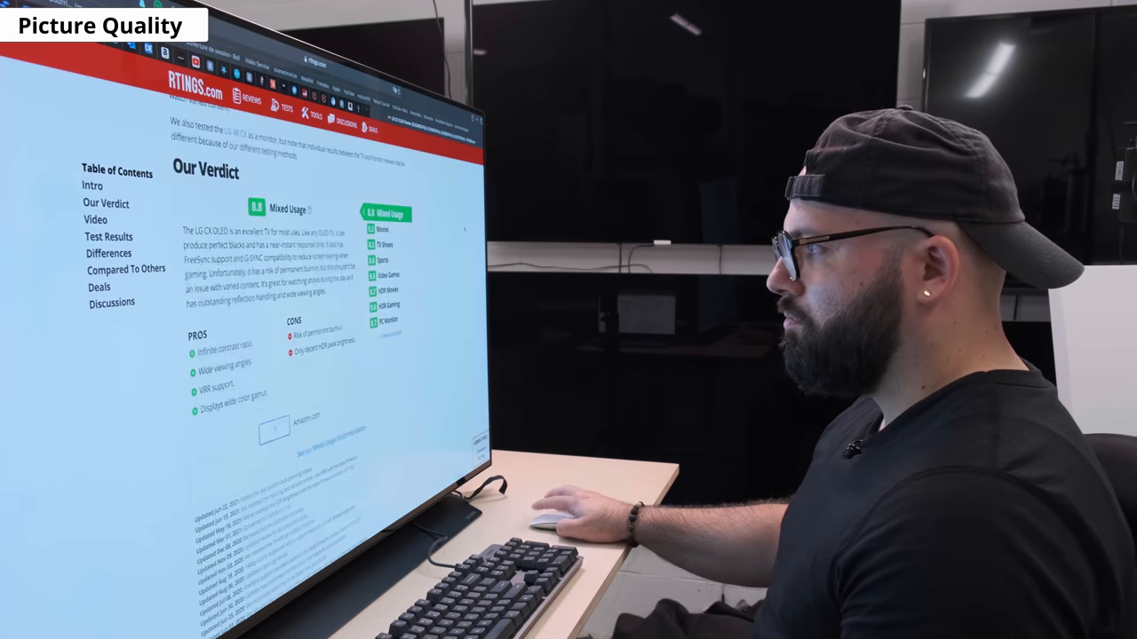